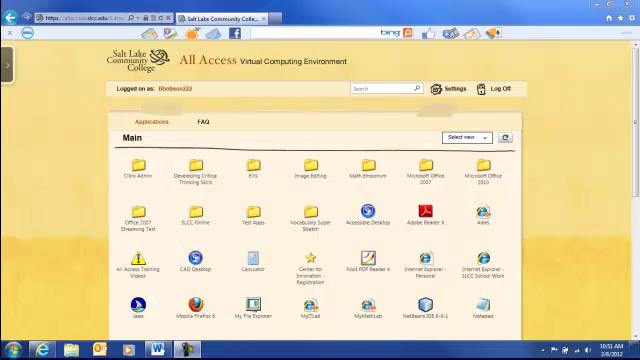
# Open the Microsoft Office 2010 folder on the All Access Main page
pyautogui.click(483, 170)
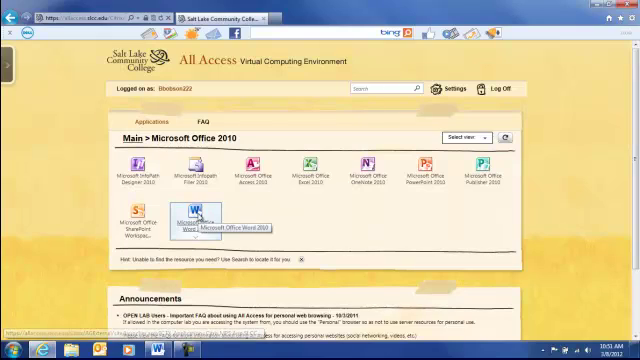
pyautogui.moveTo(275, 217)
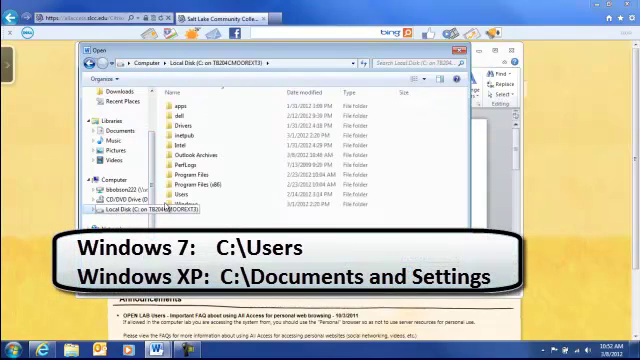
# Browse from C:\Users to Removable Disk (E:) and open Inventory Meeting Minutes
pyautogui.click(185, 195)
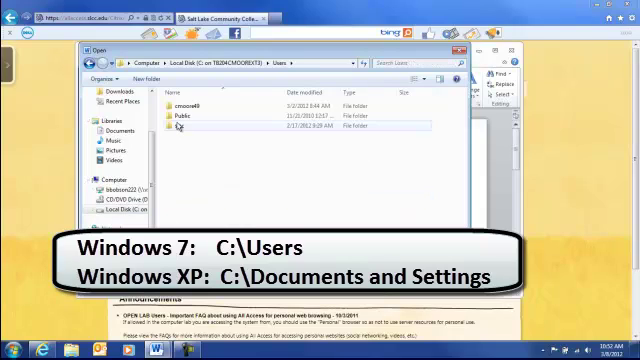
pyautogui.click(200, 104)
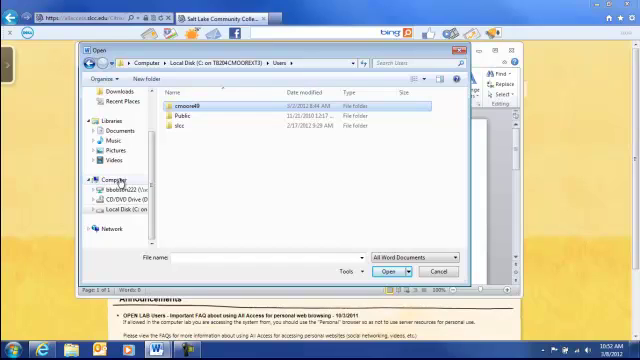
pyautogui.click(153, 57)
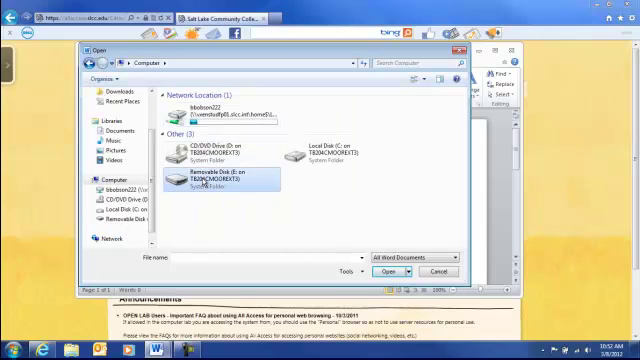
pyautogui.doubleClick(200, 177)
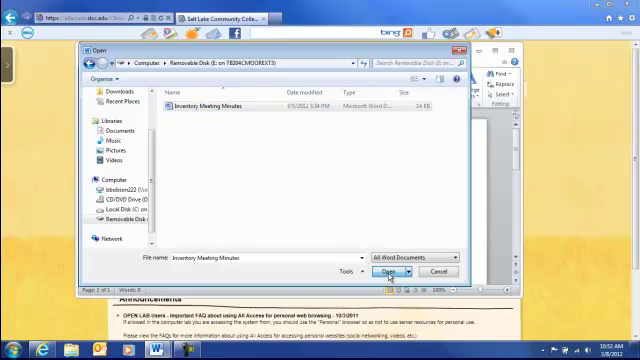
pyautogui.click(388, 271)
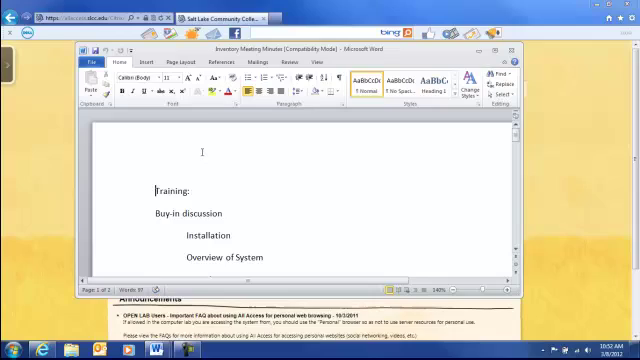
# Return to Internet Explorer and follow the Main breadcrumb in All Access
pyautogui.click(95, 61)
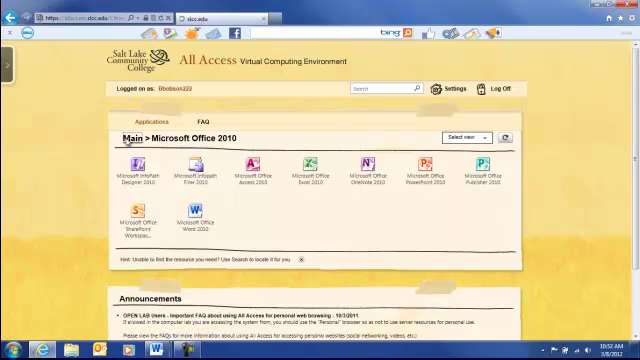
pyautogui.click(129, 139)
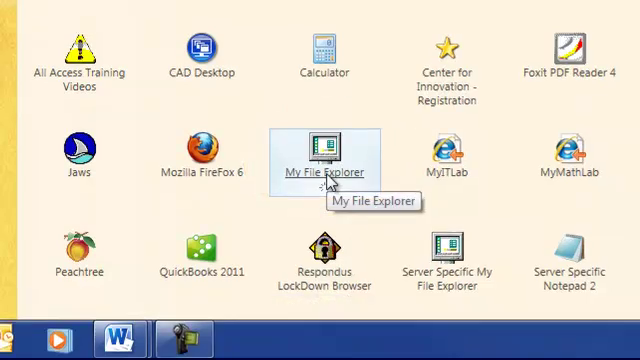
# Launch My File Explorer and browse Removable Disk (E:)
pyautogui.doubleClick(323, 150)
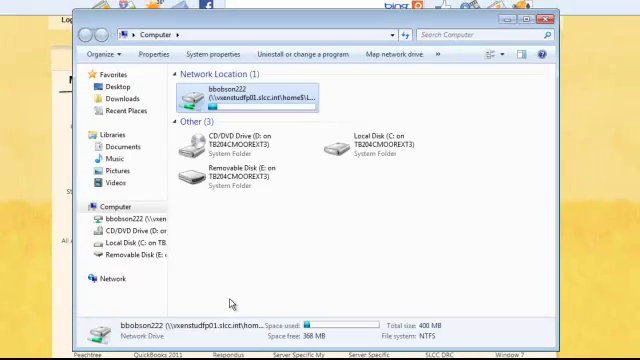
pyautogui.click(225, 180)
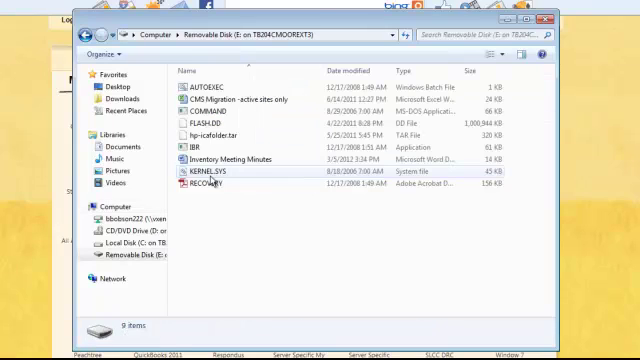
pyautogui.click(230, 159)
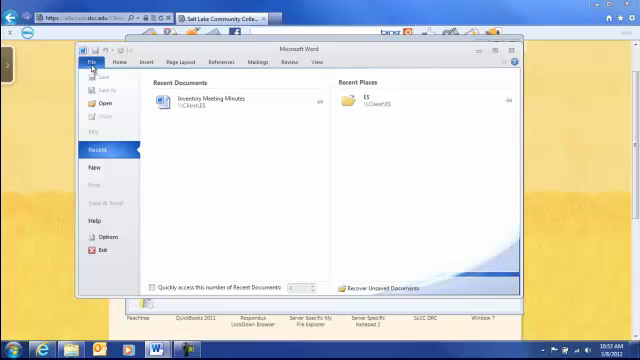
# Type 'This is my test document' in a new blank document and save it
pyautogui.click(96, 168)
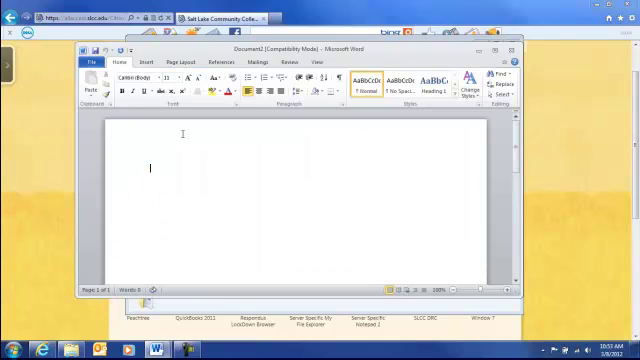
pyautogui.write('This is my')
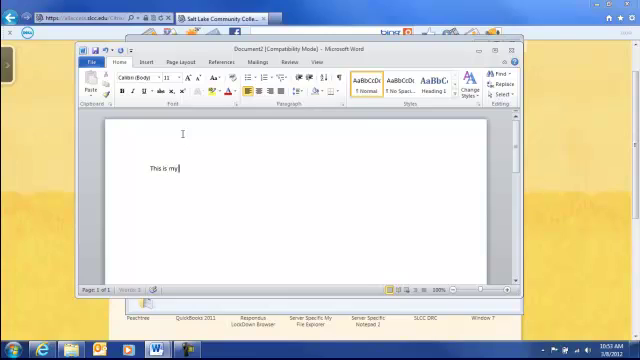
pyautogui.write('test document')
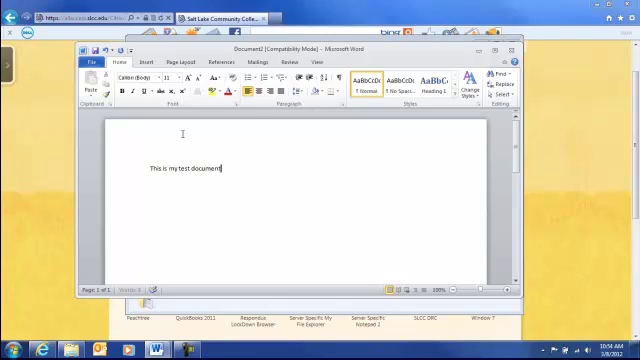
pyautogui.press('enter')
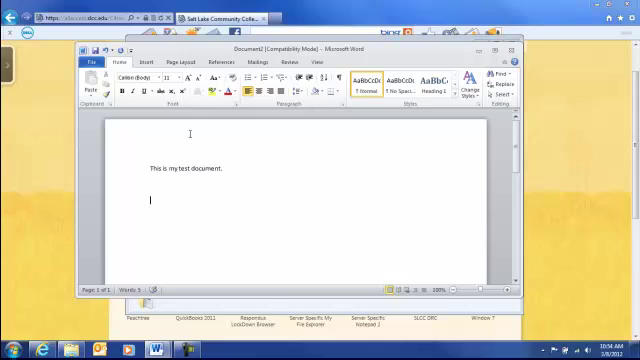
pyautogui.click(91, 61)
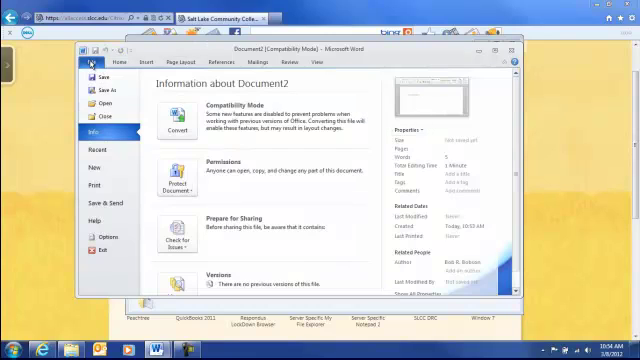
pyautogui.click(100, 89)
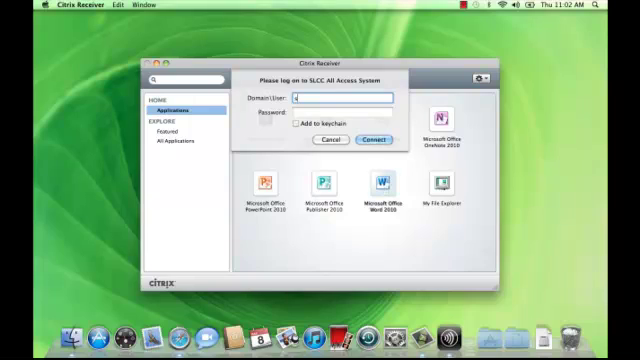
pyautogui.write('student\\')
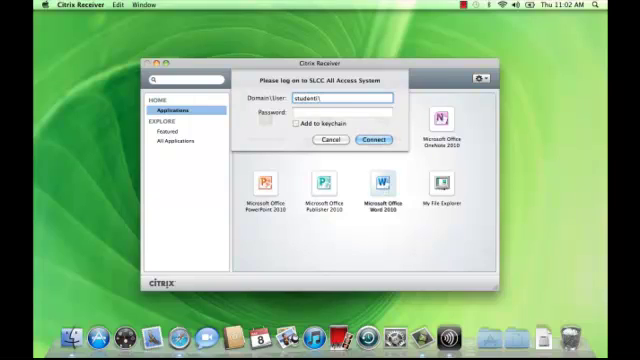
pyautogui.write('bbobson222')
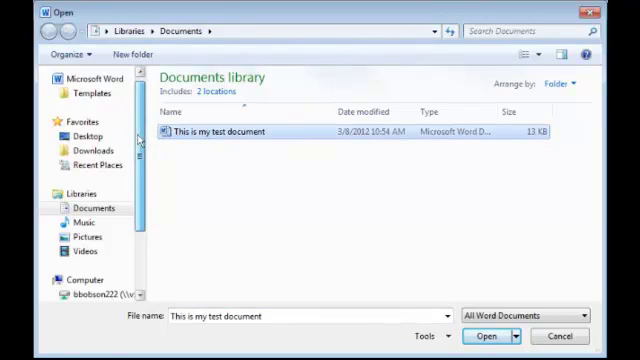
# Grant Read & Write access to the Mac's Local Disk (C:), then view Computer's drives
pyautogui.scroll(-3)
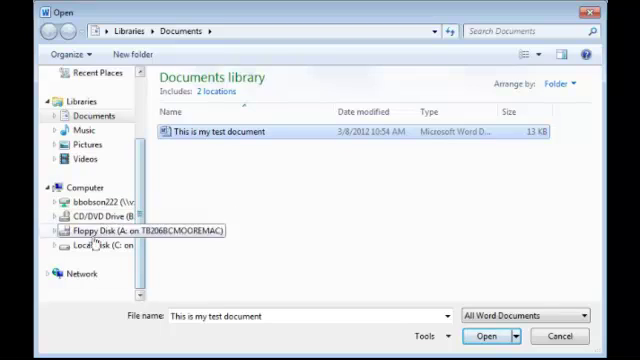
pyautogui.click(90, 245)
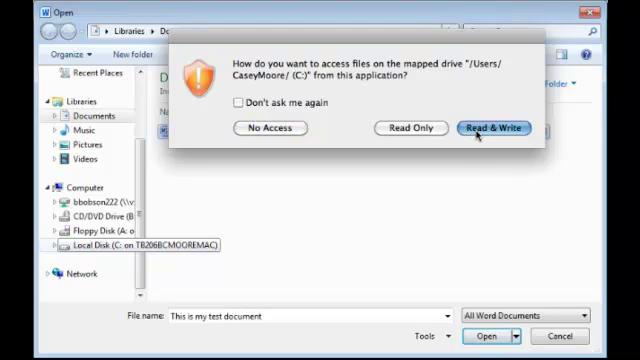
pyautogui.click(493, 128)
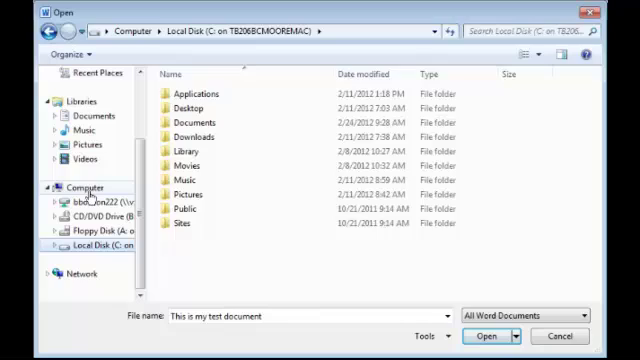
pyautogui.click(84, 187)
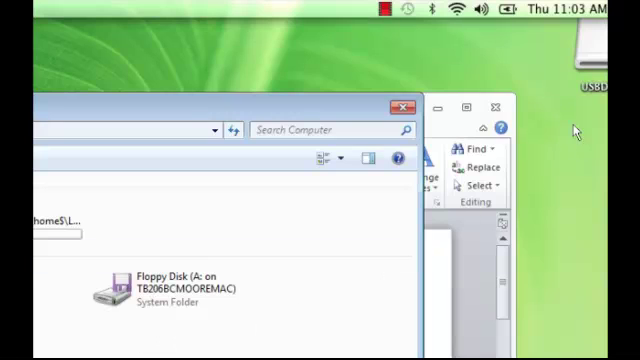
pyautogui.moveTo(578, 127)
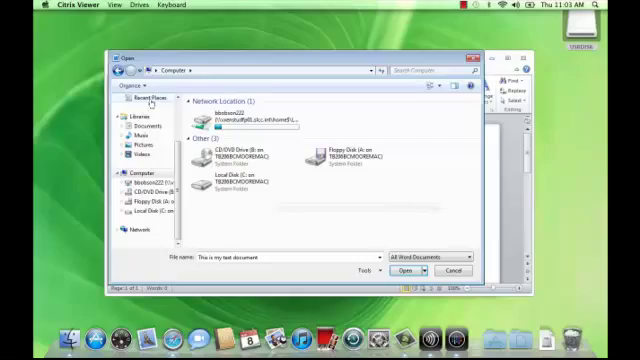
# Map the USB disk as Removable Storage (A:) and select Inventory Meeting Minutes
pyautogui.click(202, 22)
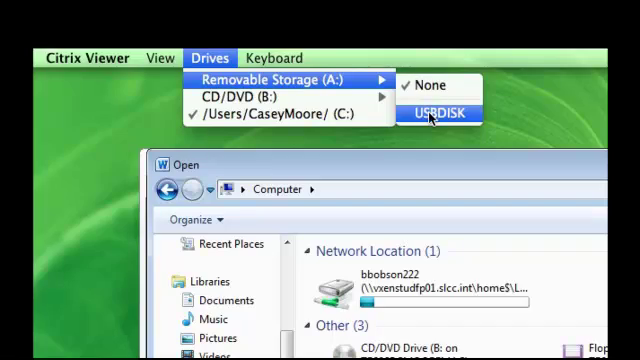
pyautogui.click(437, 113)
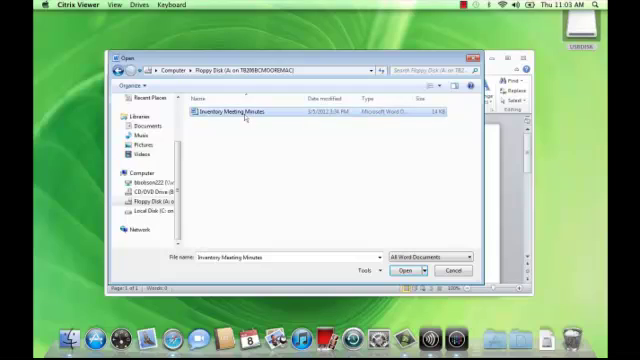
pyautogui.click(405, 270)
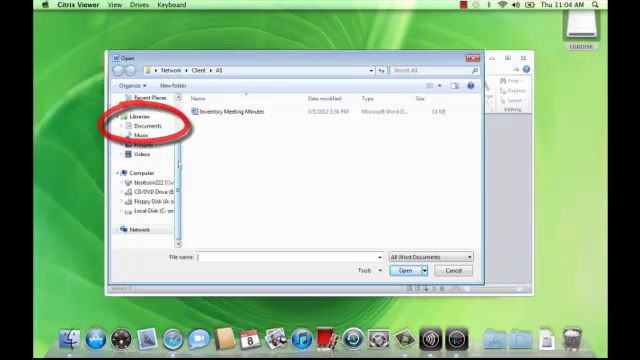
# Browse to the client's A$ network share in the Open dialog
pyautogui.click(143, 128)
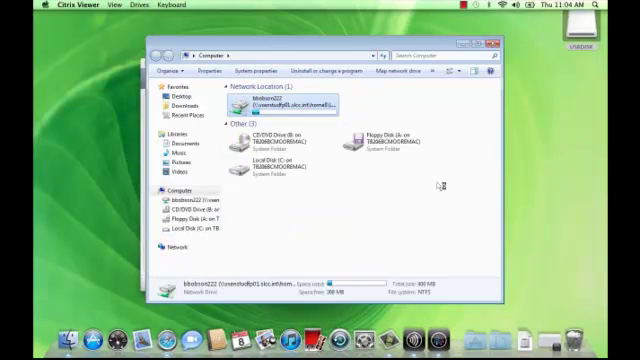
# Open the Mac's Floppy Disk (A:) and open a document from it
pyautogui.click(380, 140)
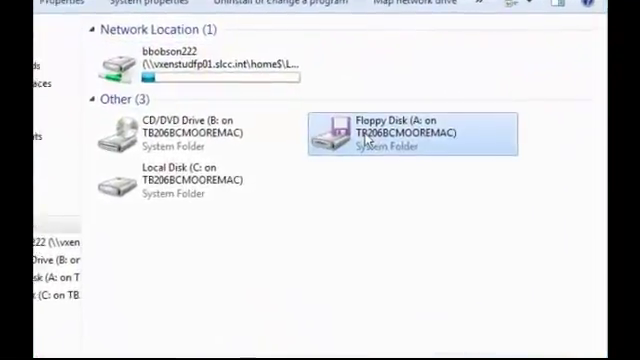
pyautogui.doubleClick(410, 125)
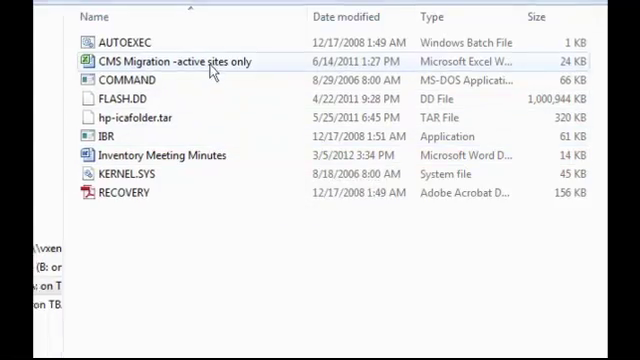
pyautogui.doubleClick(166, 61)
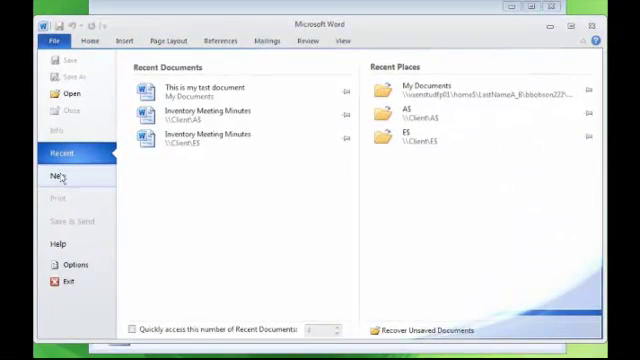
# Create a blank Word document and type 'Test Document' on the page
pyautogui.click(63, 177)
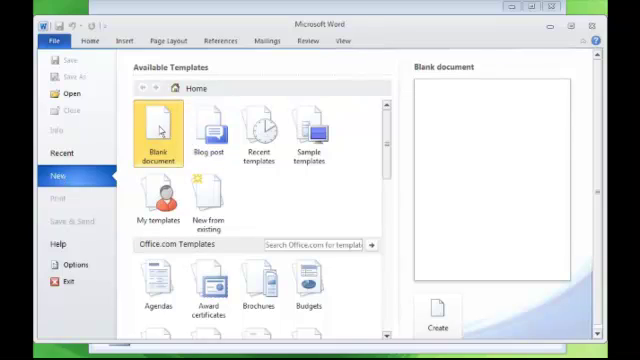
pyautogui.click(442, 320)
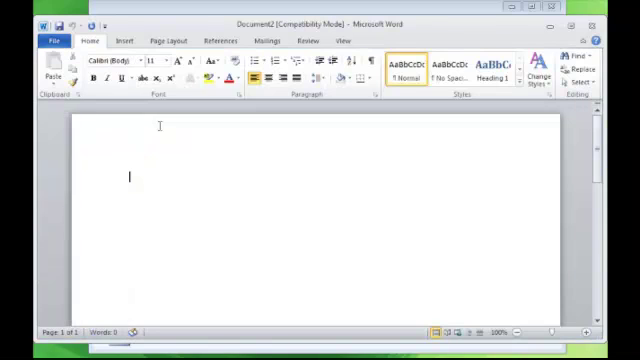
pyautogui.write('Test Do')
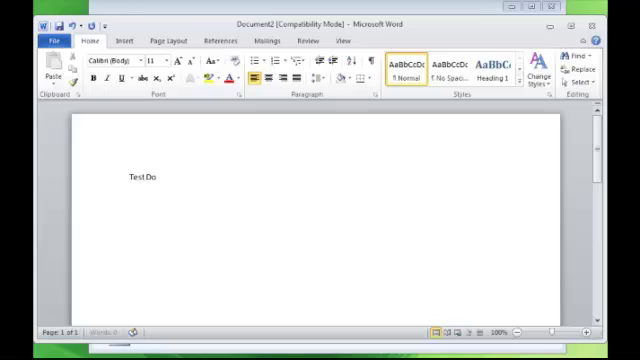
pyautogui.write('cument')
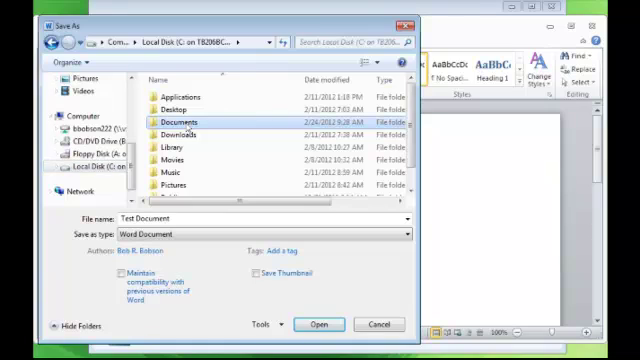
# Save the file as 'Test Document to Local Computer' in the local disk's Documents folder
pyautogui.doubleClick(176, 119)
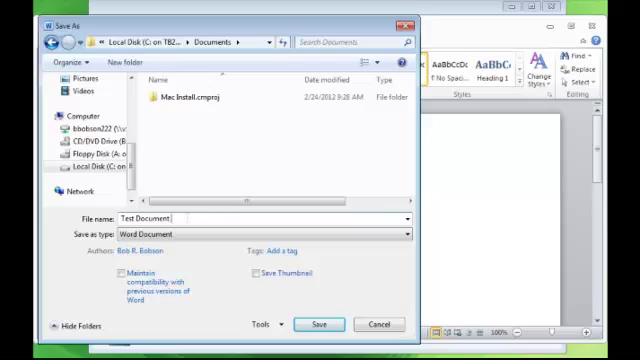
pyautogui.write('to Local Computer')
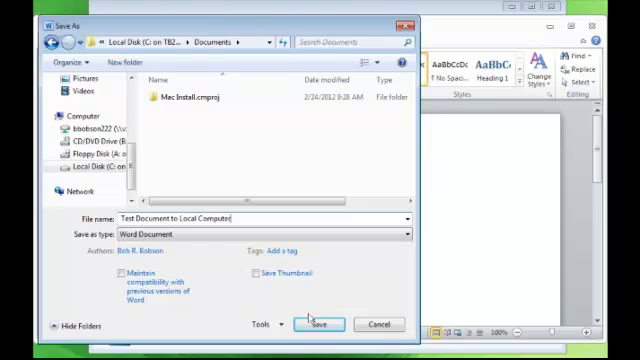
pyautogui.click(320, 323)
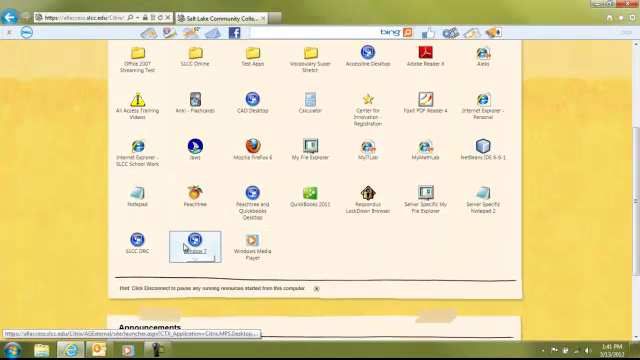
# Launch the Windows 7 virtual desktop from the All Access apps page
pyautogui.doubleClick(187, 247)
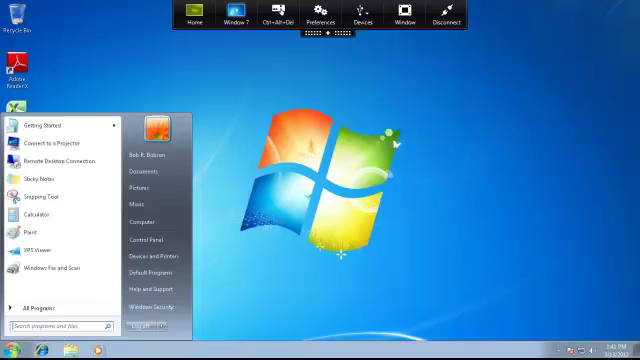
pyautogui.moveTo(142, 220)
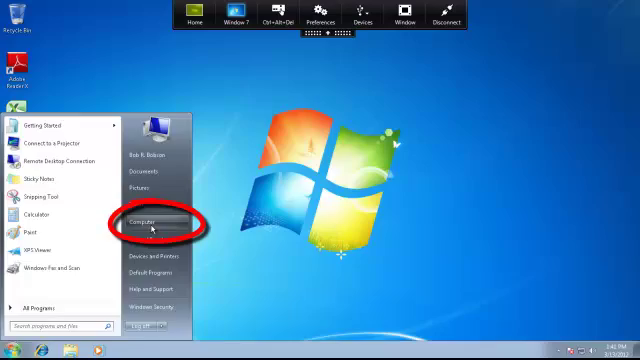
# Browse Computer to bbobson222's My Documents and select 'This is my test document'
pyautogui.click(143, 219)
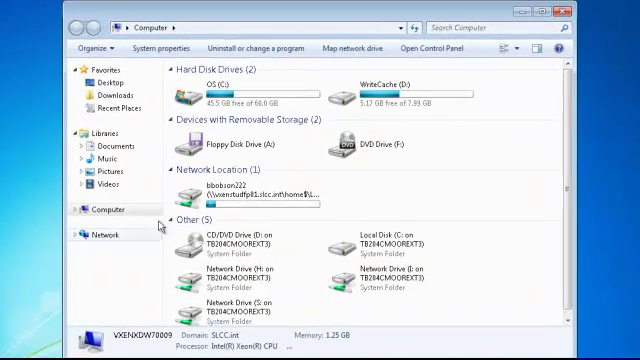
pyautogui.click(240, 193)
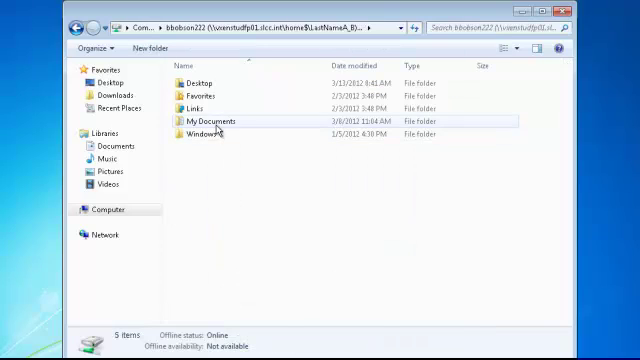
pyautogui.doubleClick(214, 120)
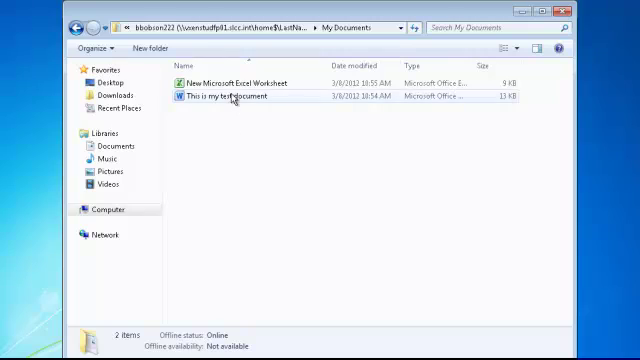
pyautogui.click(99, 210)
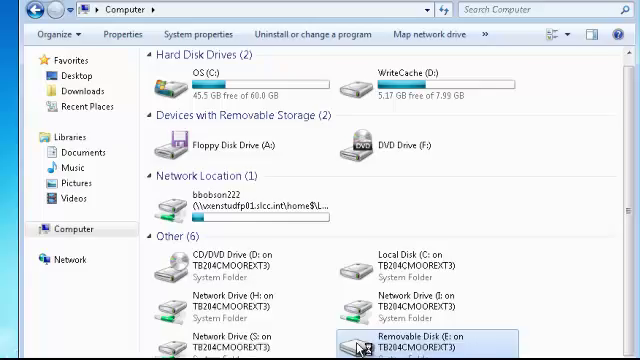
# Open Removable Disk (E:) and grant Read/write access in HDX File Access
pyautogui.doubleClick(410, 340)
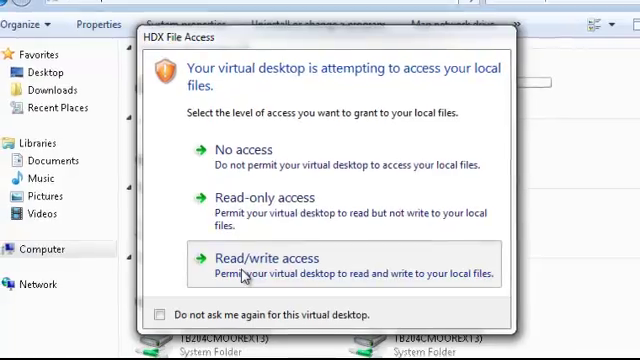
pyautogui.click(266, 258)
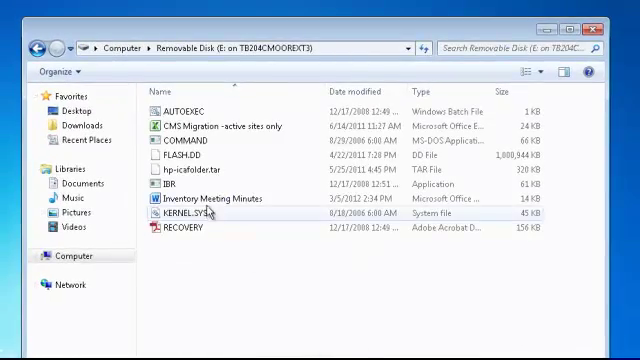
pyautogui.click(202, 198)
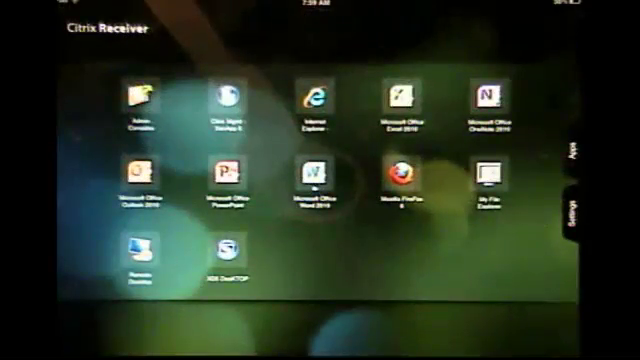
# Launch Word 2010 on the iPad and start opening a file from the File tab
pyautogui.click(318, 181)
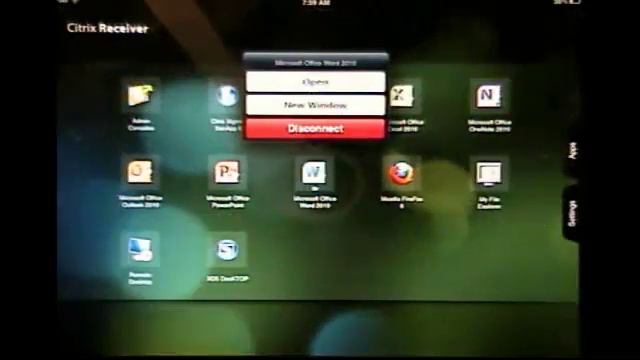
pyautogui.click(311, 77)
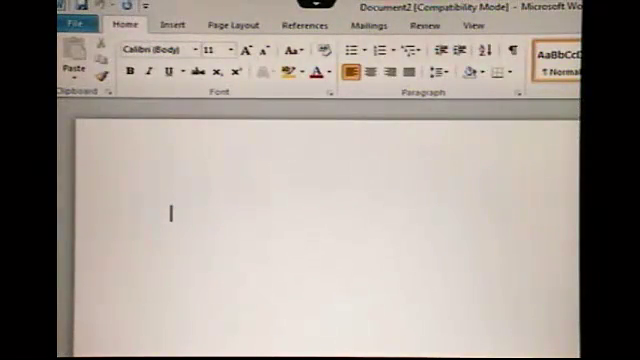
pyautogui.click(68, 24)
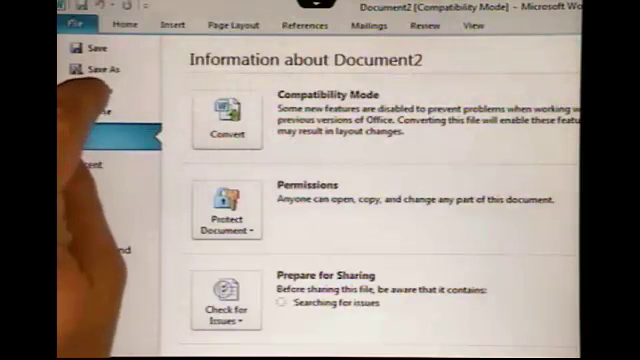
pyautogui.click(115, 23)
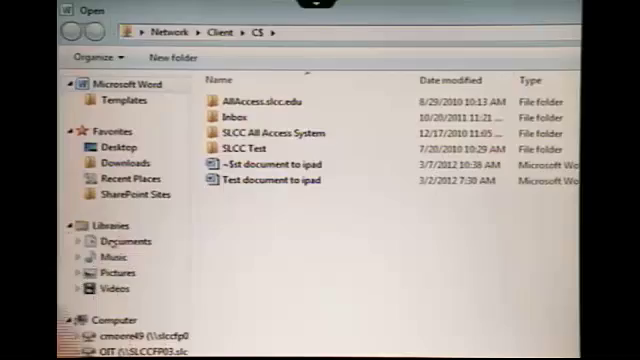
# Browse from the Documents library down to the iPad's Local Disk (C:)
pyautogui.click(121, 241)
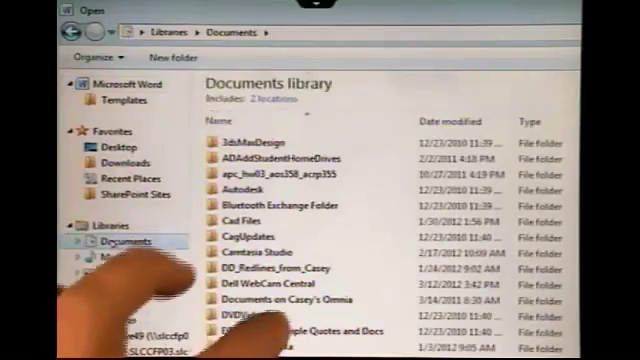
pyautogui.scroll(-3)
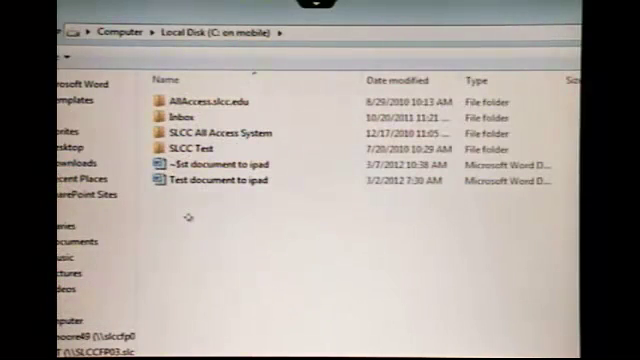
pyautogui.doubleClick(215, 180)
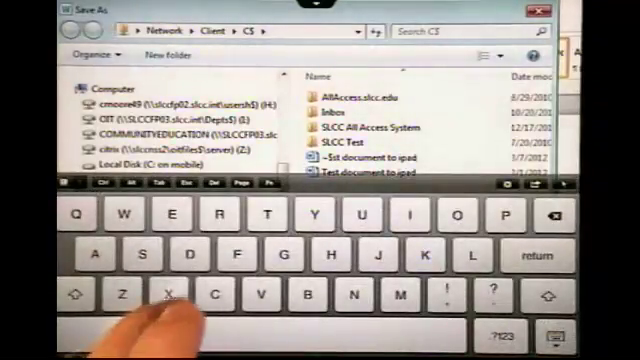
# Switch the iPad keyboard to the .?123 layout for typing the file name
pyautogui.click(478, 334)
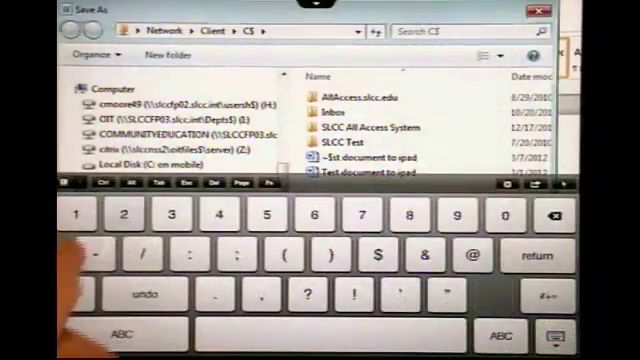